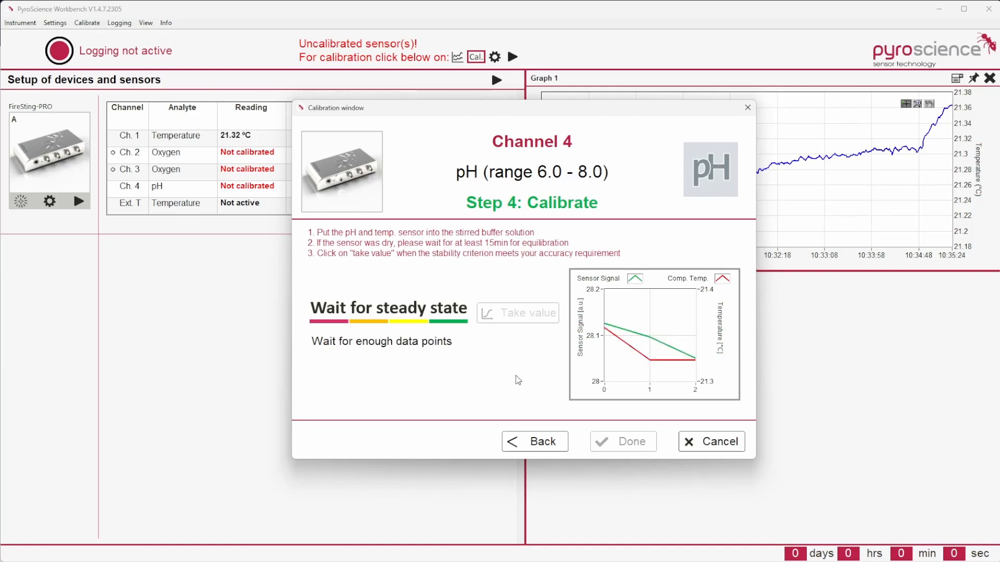
- Cancel the pH calibration, then pause and restart measurements on all FireSting-PRO channels
click(720, 442)
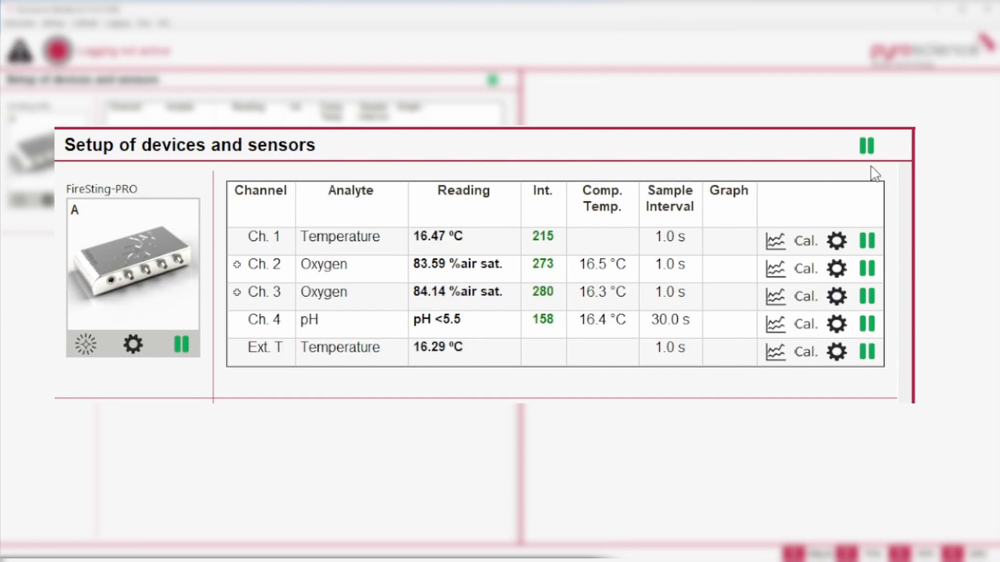
click(866, 146)
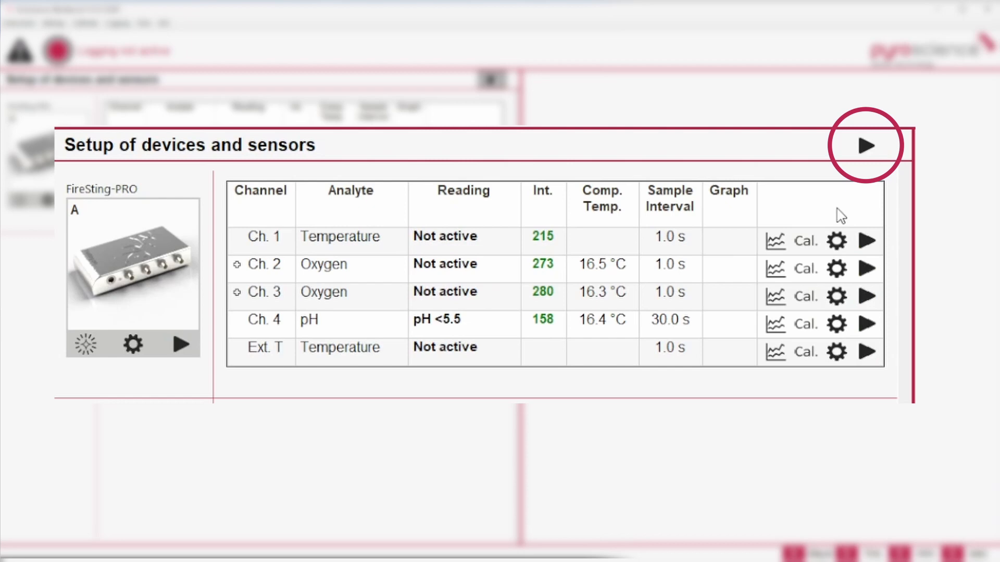
click(864, 146)
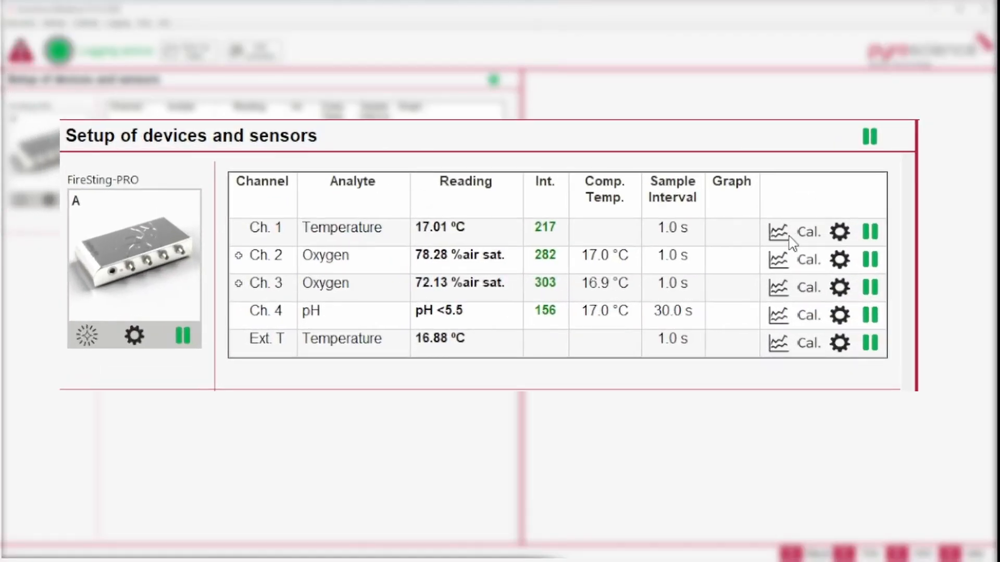
mouse_move(777, 229)
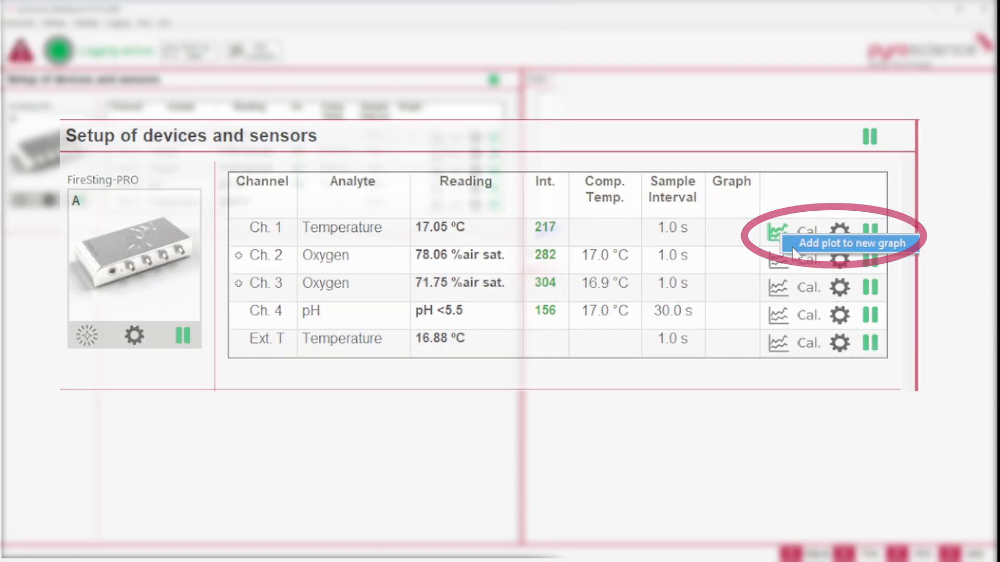
- Plot channel 1 temperature on a new graph and adjust the graph menu options
click(779, 228)
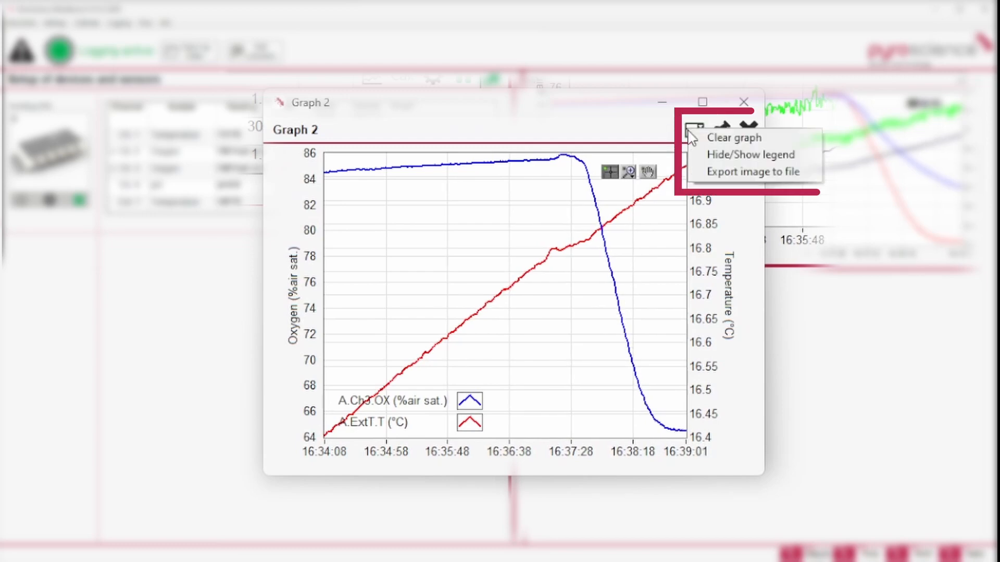
click(743, 103)
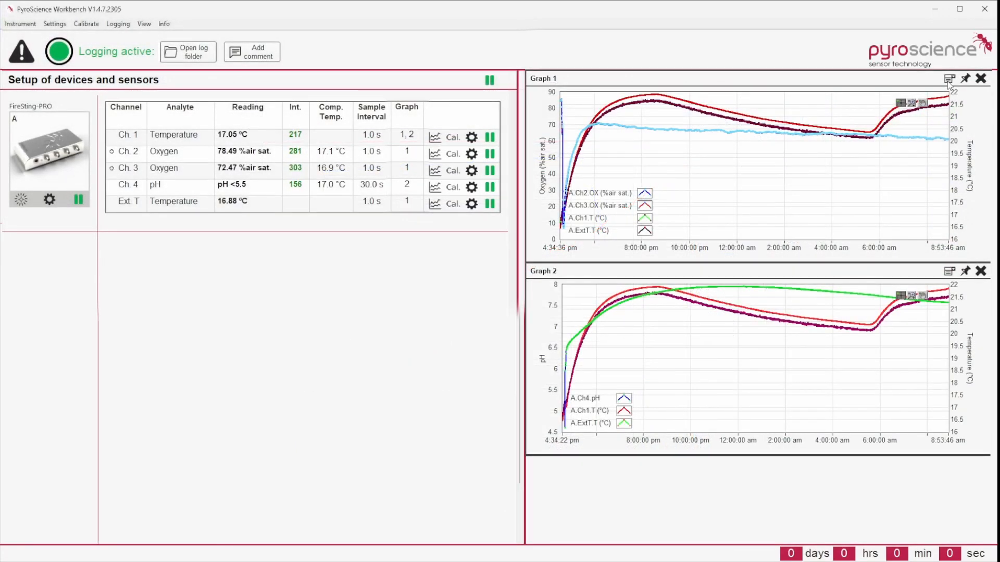
- Enlarge Graph 1 and change its oxygen axis minimum from 20 to 0 %air sat
click(950, 78)
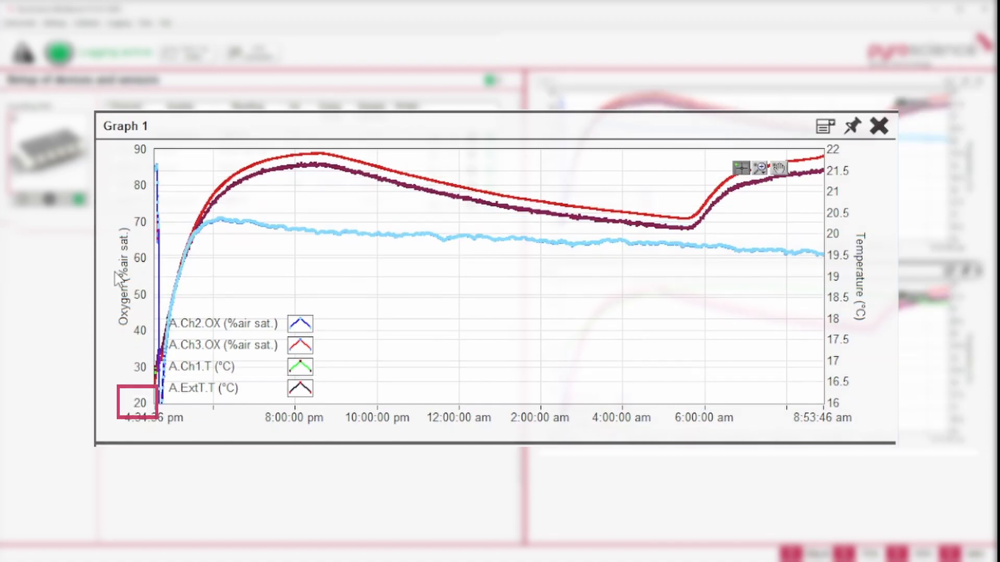
click(824, 126)
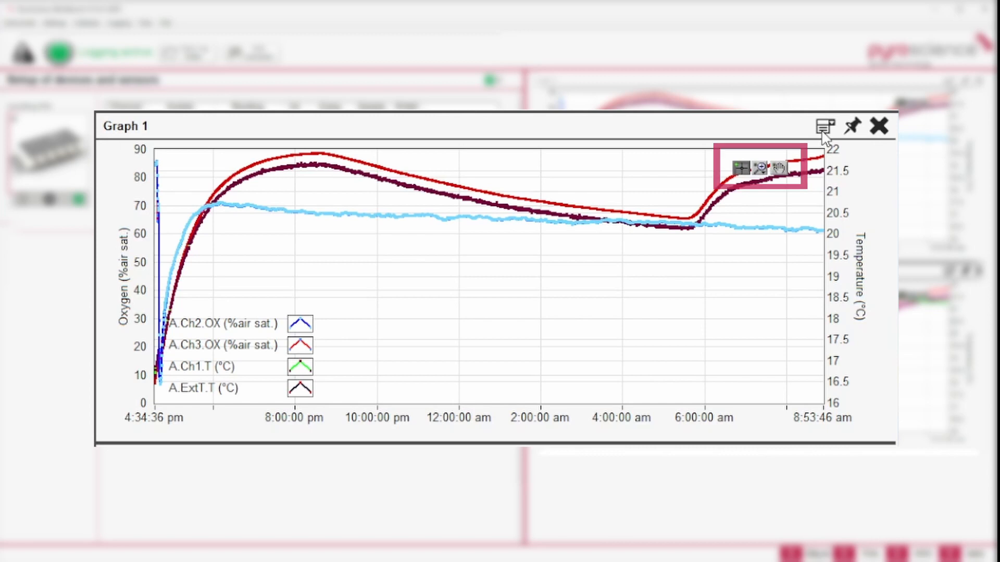
click(764, 168)
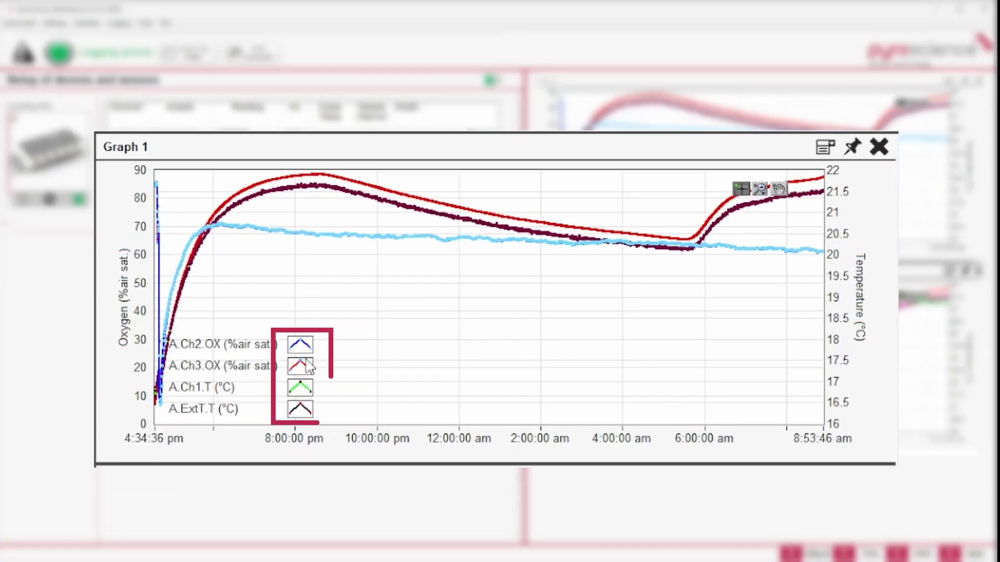
right_click(300, 367)
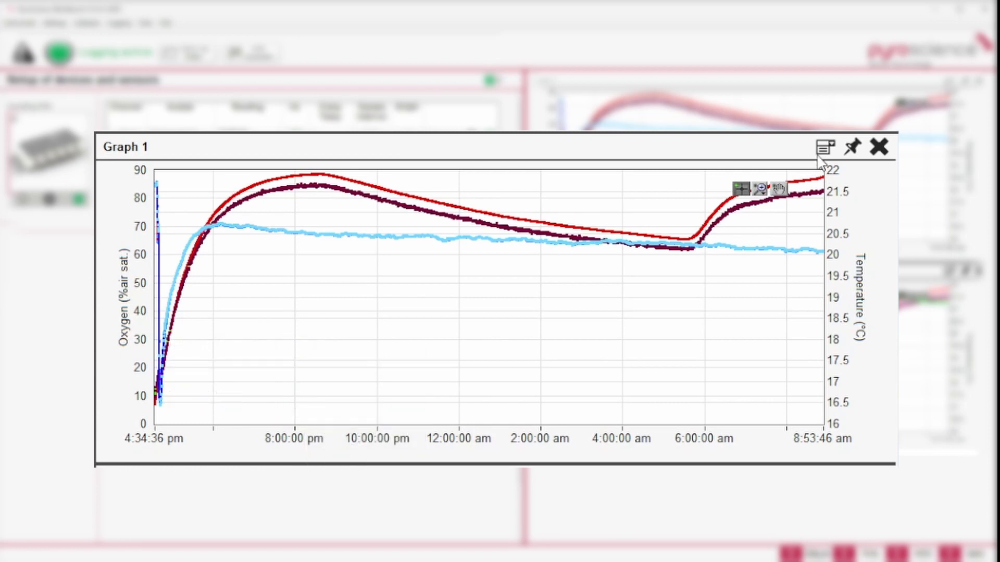
click(825, 147)
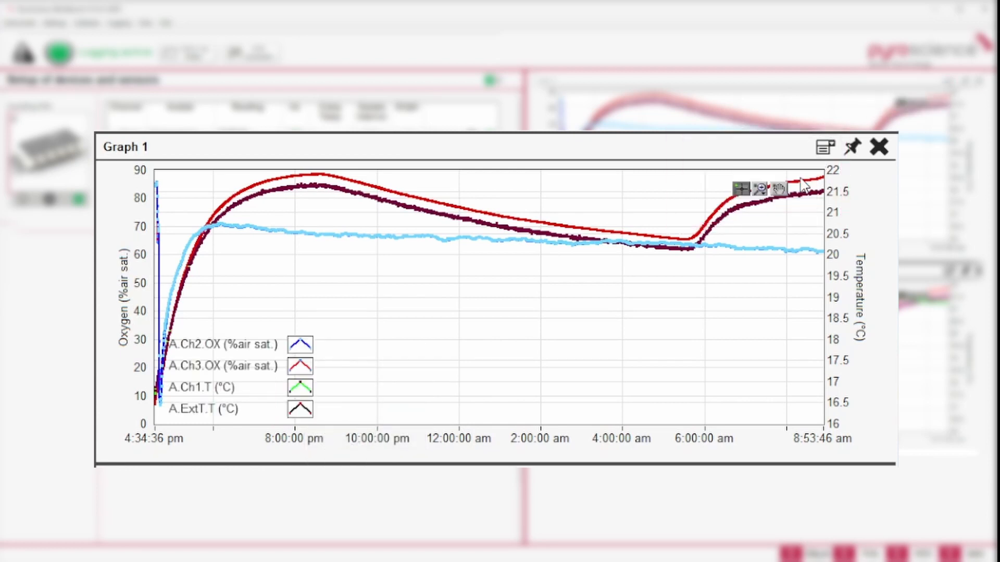
click(879, 147)
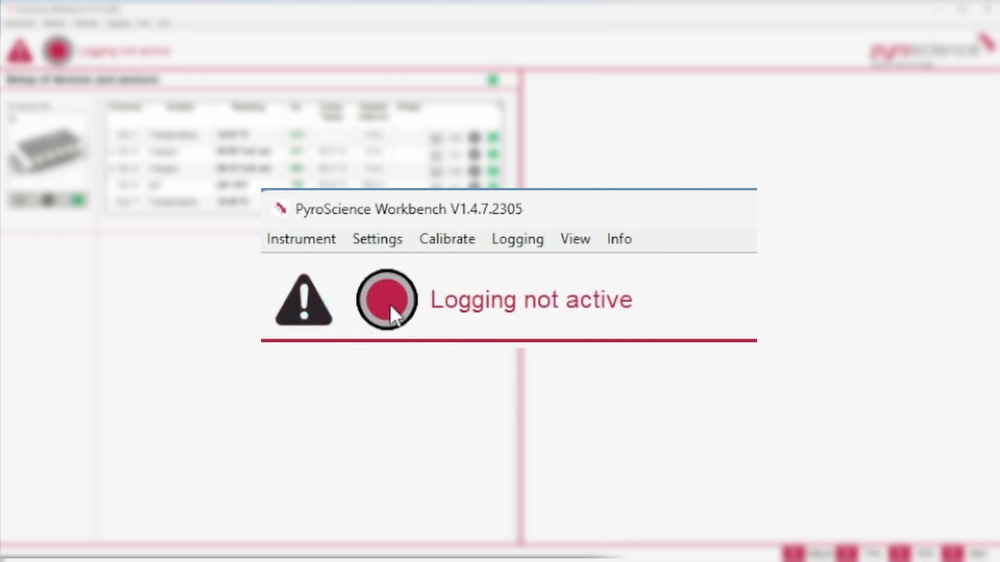
- Log an experiment named 'Yeast', then stop it and confirm to open its log folder
click(388, 300)
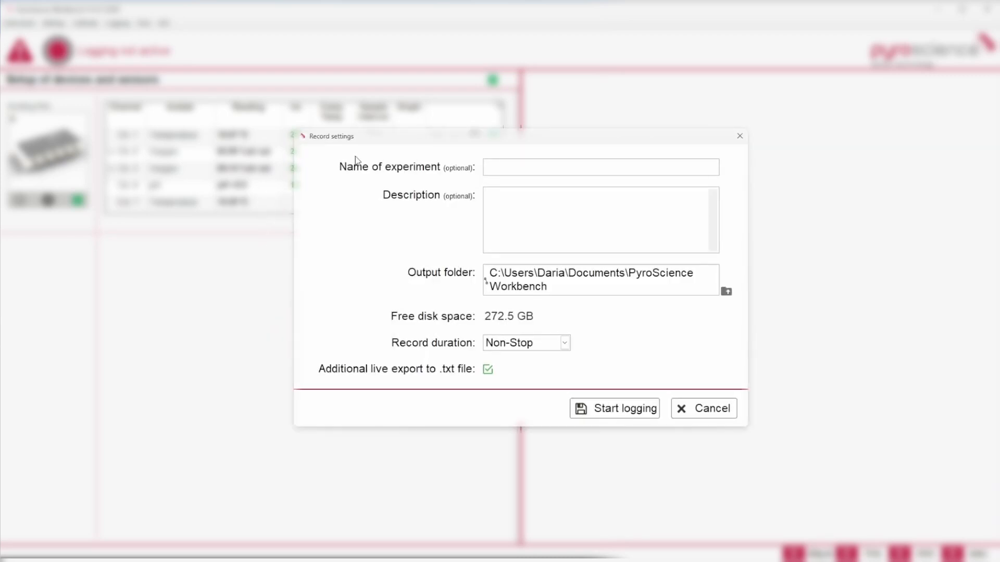
text(Yeast)
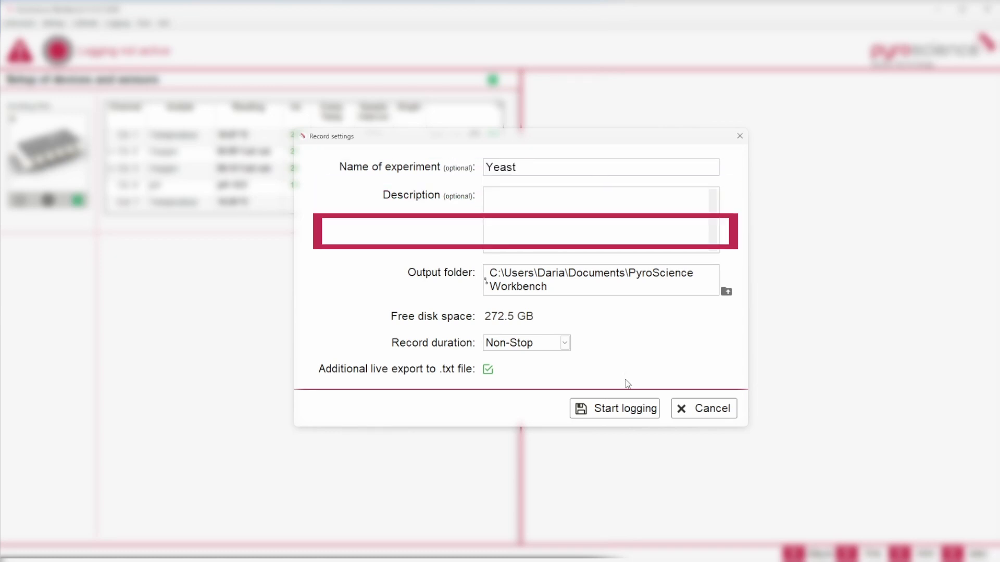
click(614, 408)
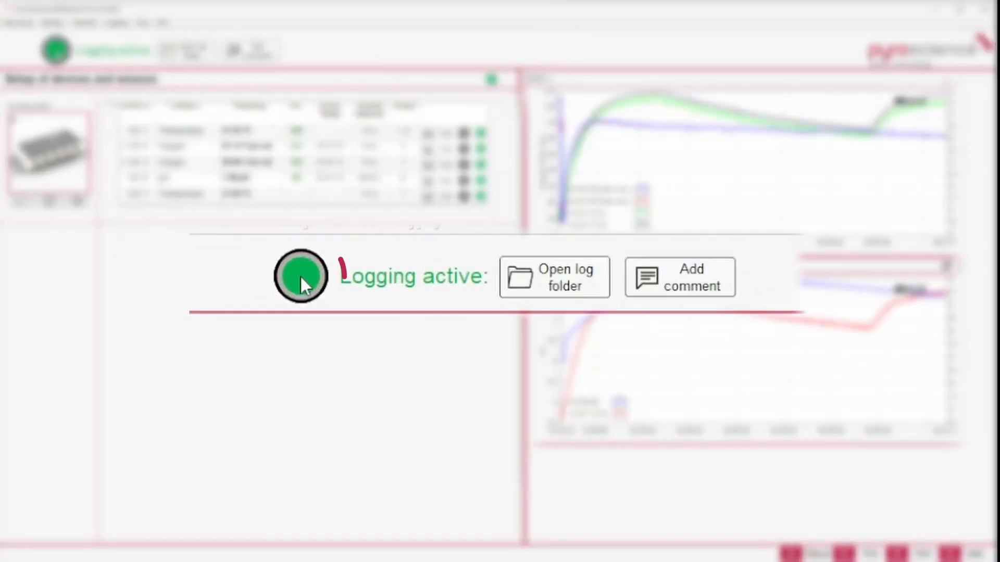
click(300, 277)
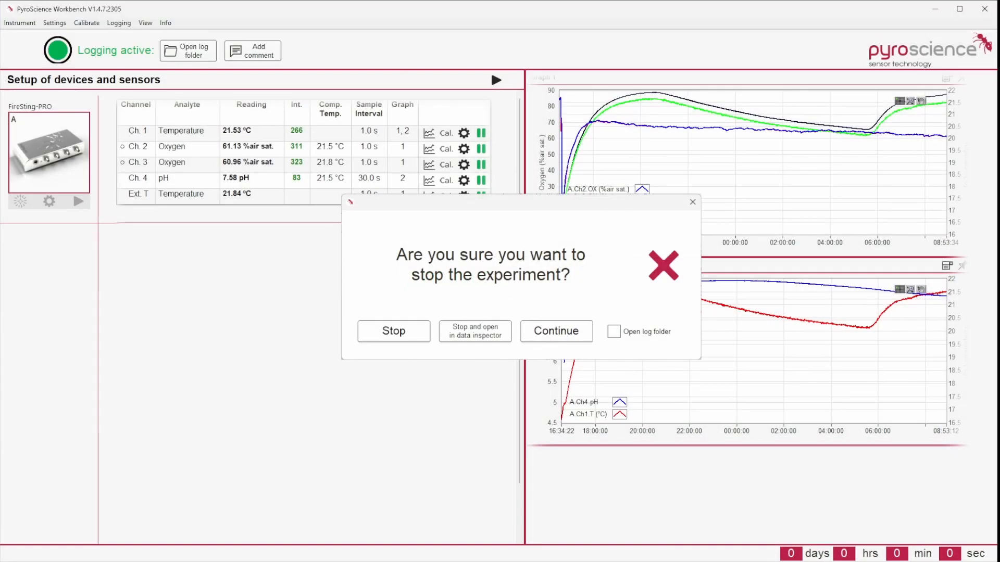
click(475, 331)
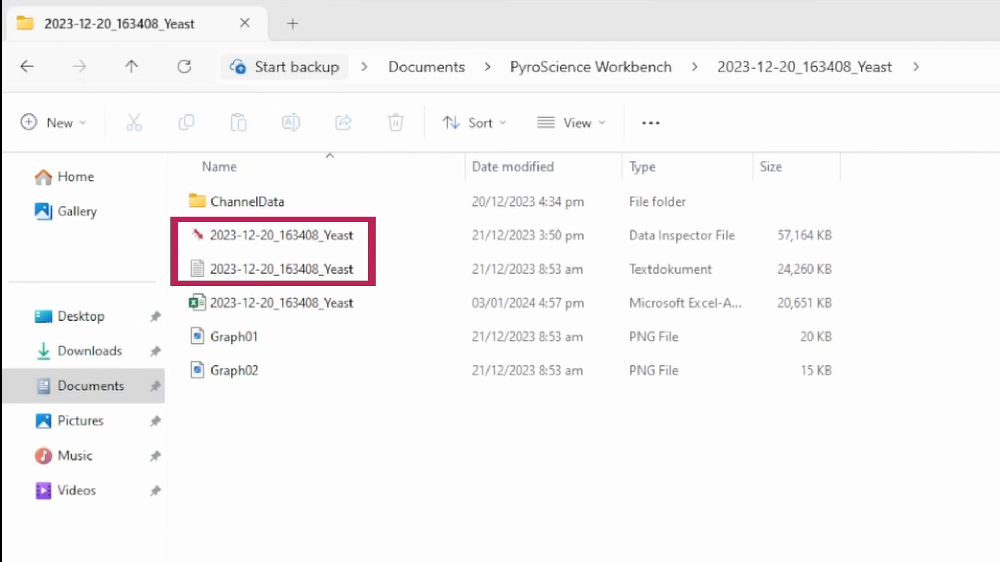
- Open the 2023-12-20_163408_Yeast text data file in Excel
double_click(282, 303)
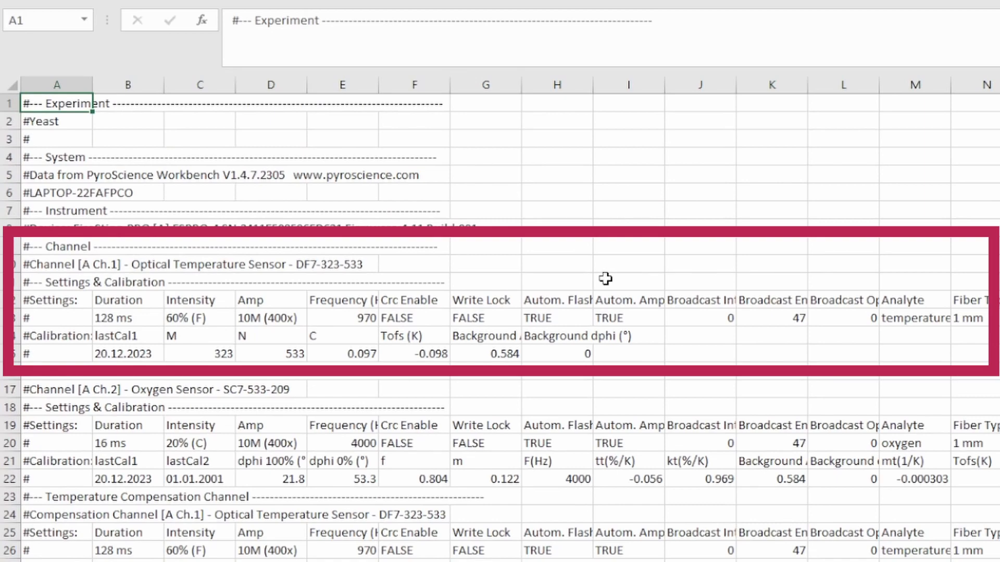
- Scroll the Excel log, dismiss the data loss warning, and advance YouTube's Customer Reports carousel
scroll(down, 3)
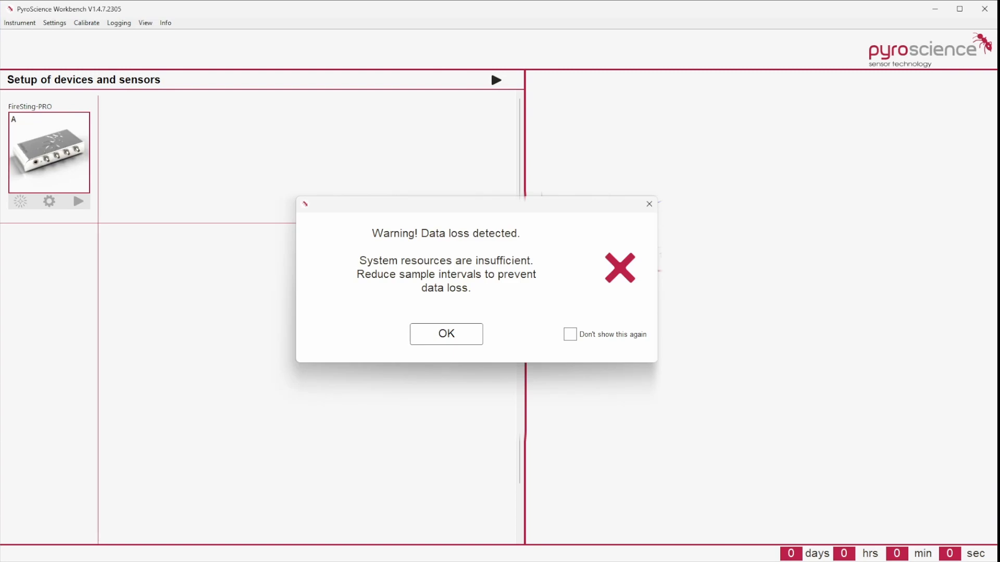
click(446, 334)
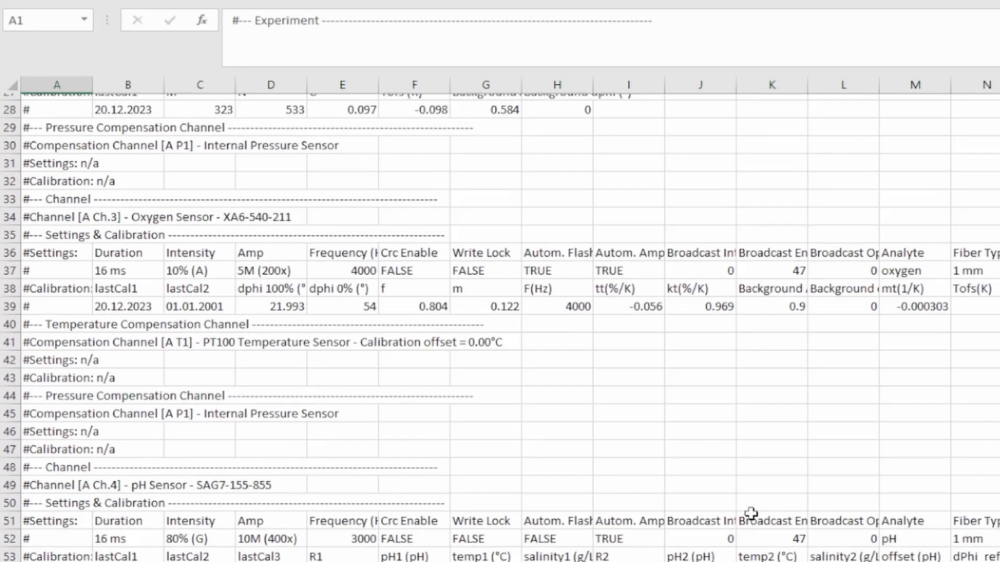
scroll(down, 3)
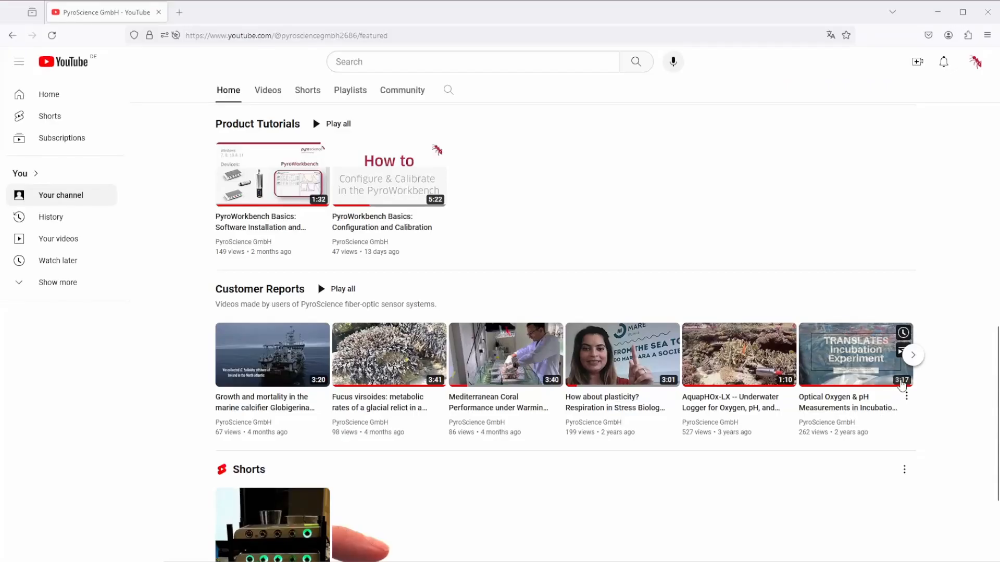
click(913, 355)
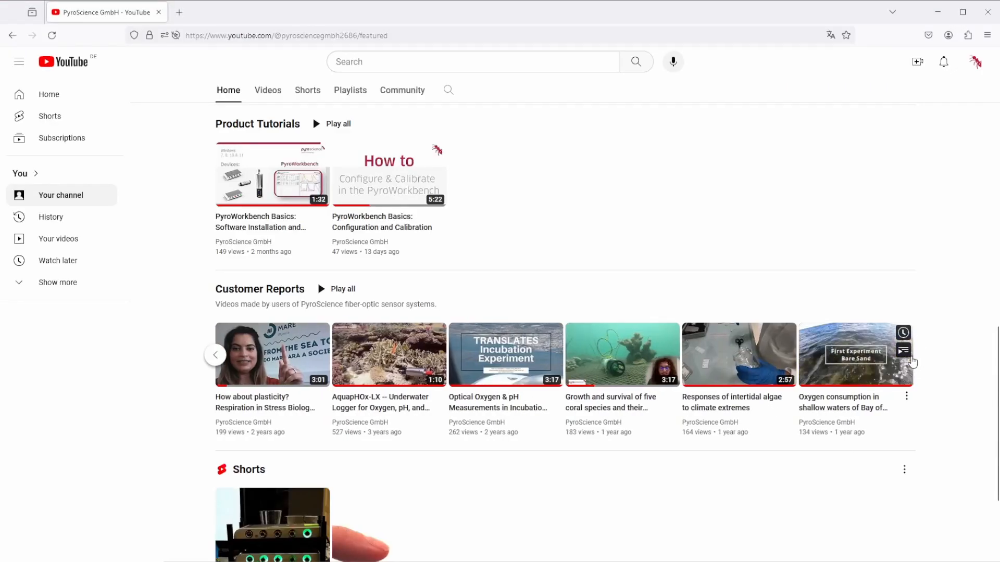